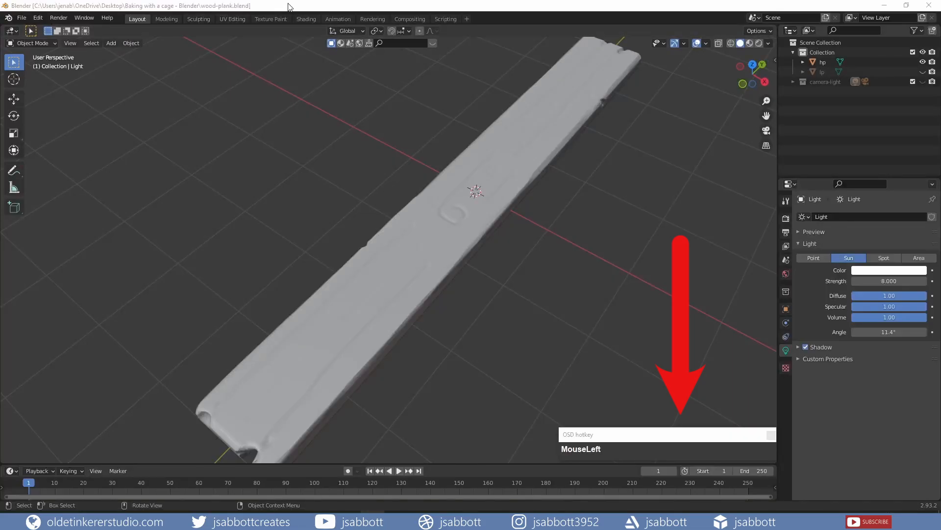
pyautogui.moveTo(310, 193)
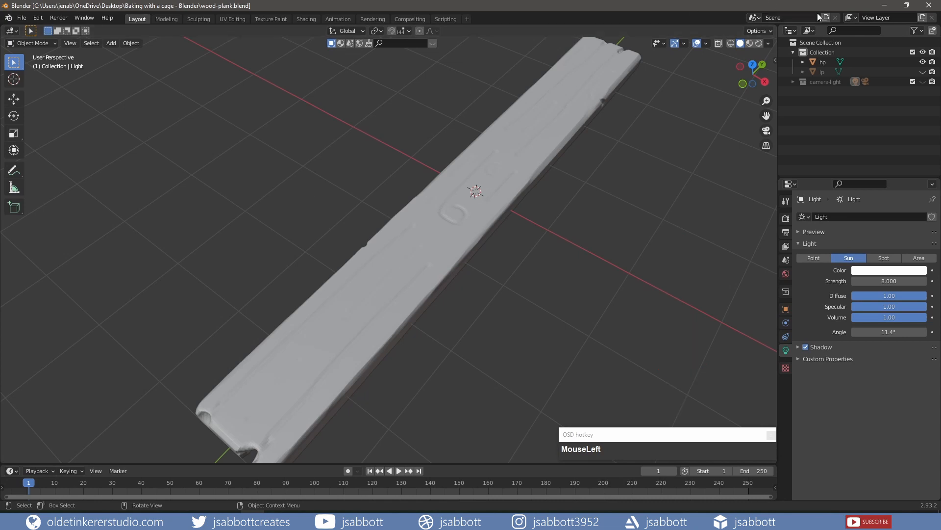
# Hide the high-poly plank object in the Outliner.
pyautogui.click(923, 72)
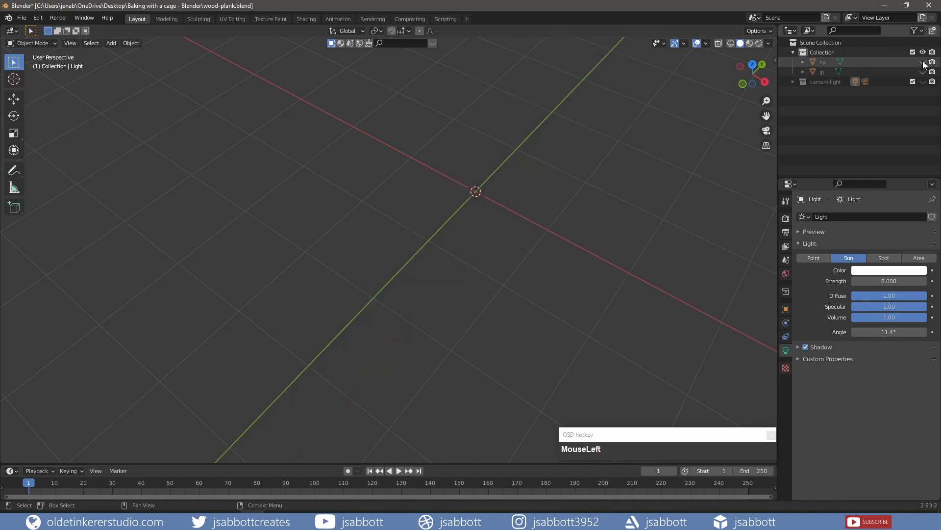
# Unwrap the low-poly plank with Smart UV Project in the UV Editing workspace, then return to Layout.
pyautogui.click(923, 63)
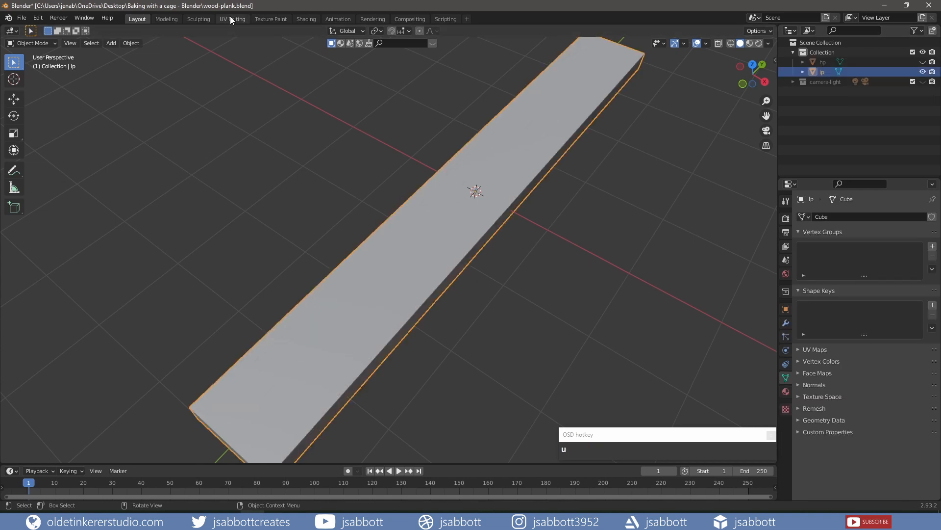
pyautogui.click(232, 19)
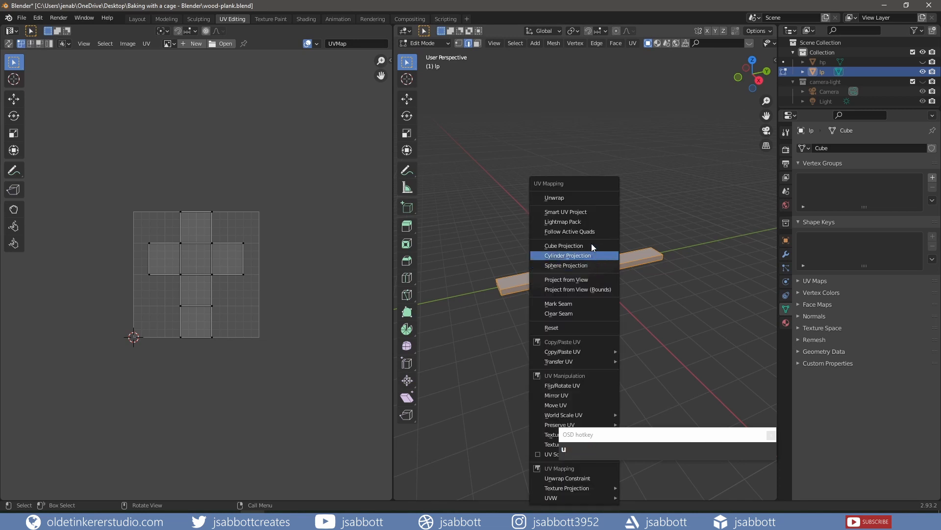
pyautogui.moveTo(565, 212)
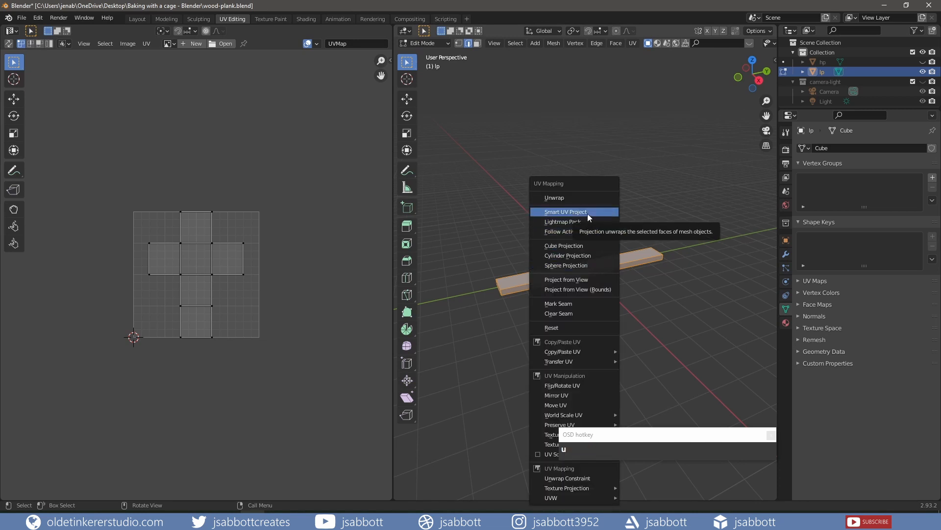
pyautogui.click(565, 212)
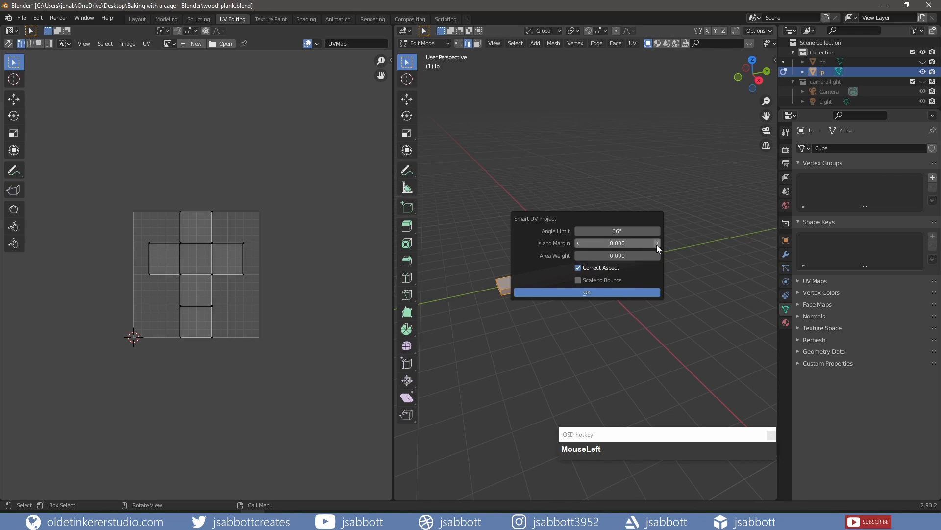
pyautogui.click(586, 292)
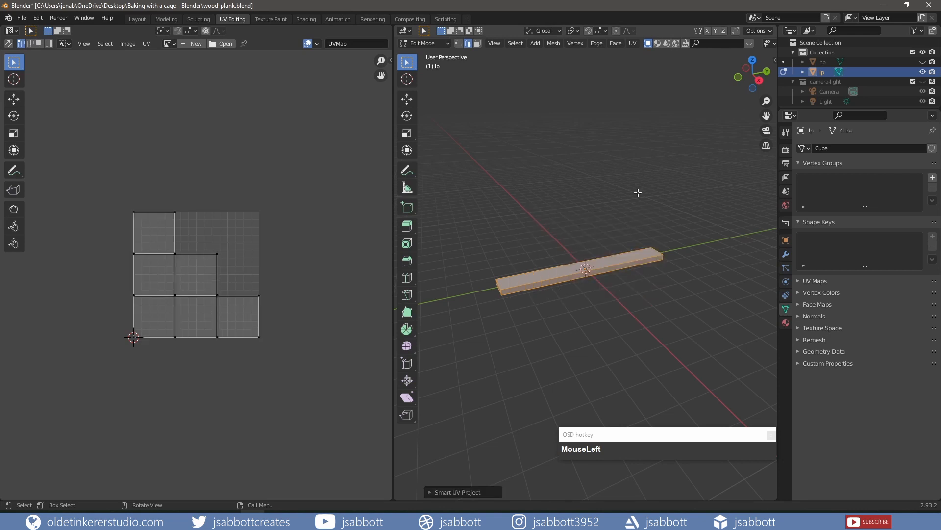
pyautogui.click(136, 19)
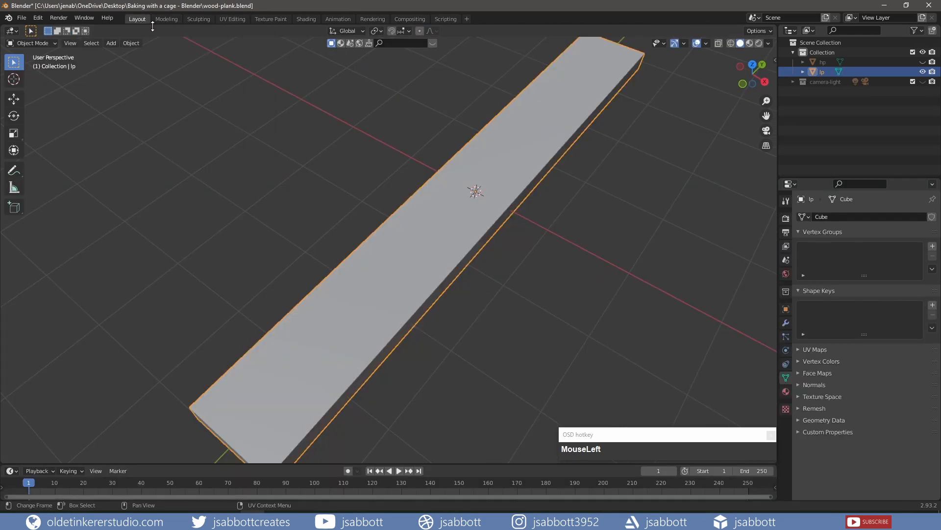
# Duplicate the low-poly plank, rename the copy 'cage', and show the high-poly plank again.
pyautogui.press('shift+d')
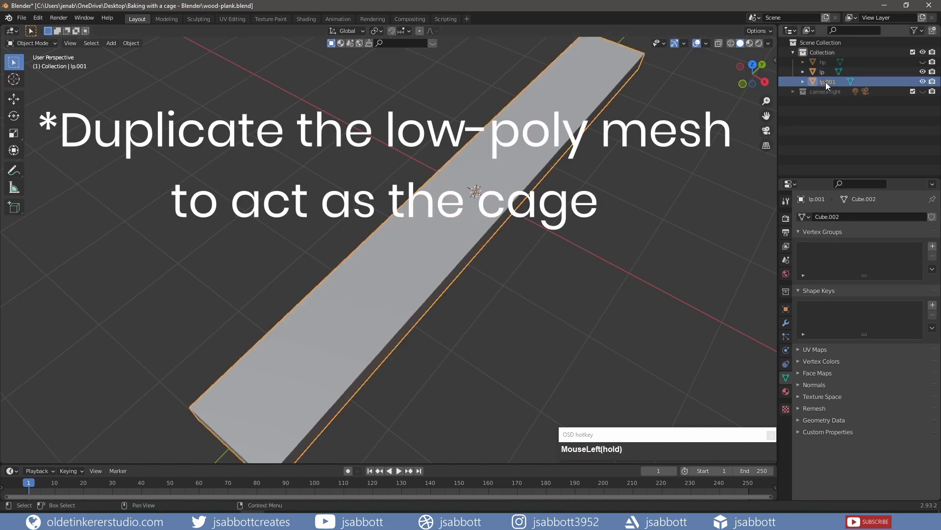
pyautogui.doubleClick(827, 82)
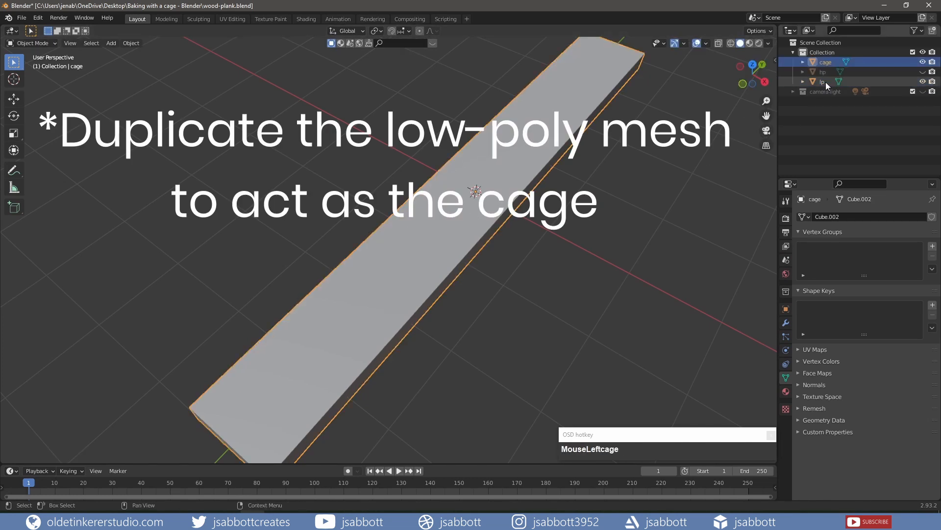
pyautogui.click(821, 82)
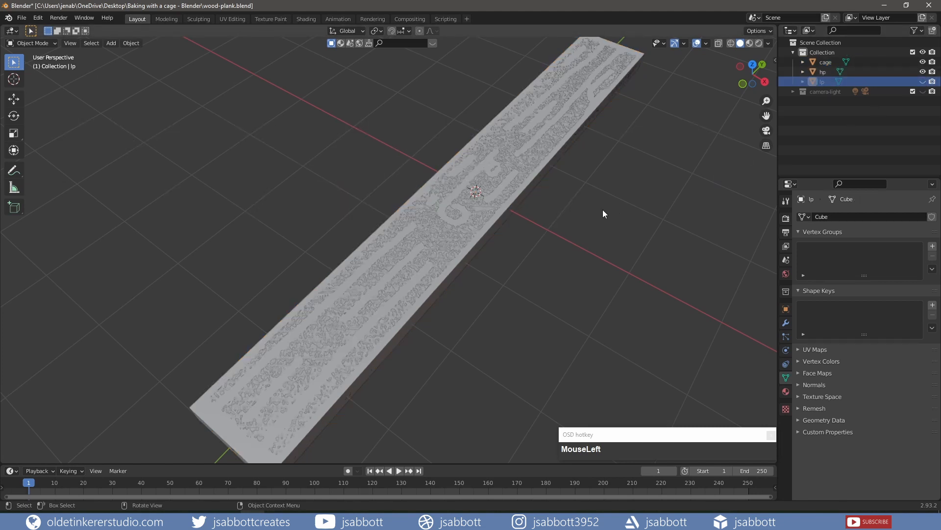
# Inflate the whole cage mesh slightly outward along its normals with Shrink/Fatten in Edit Mode.
pyautogui.scroll(-3)
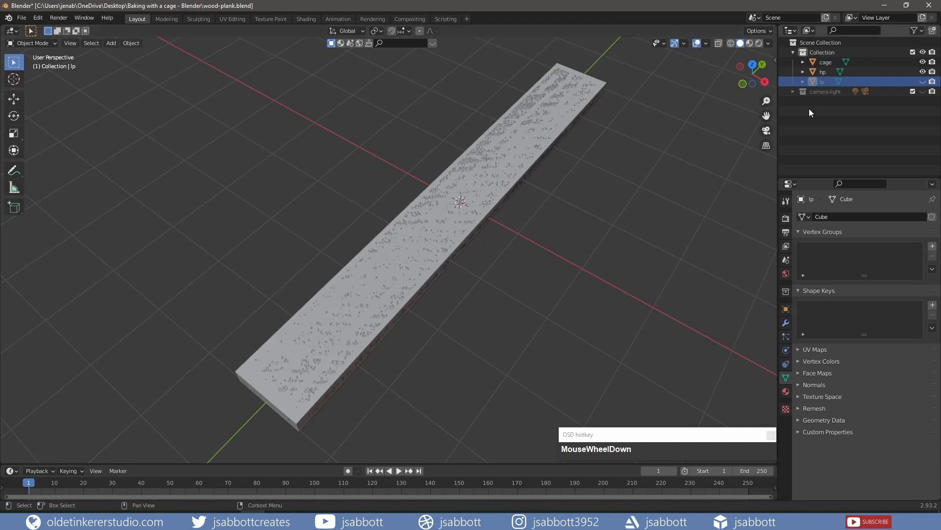
pyautogui.click(825, 61)
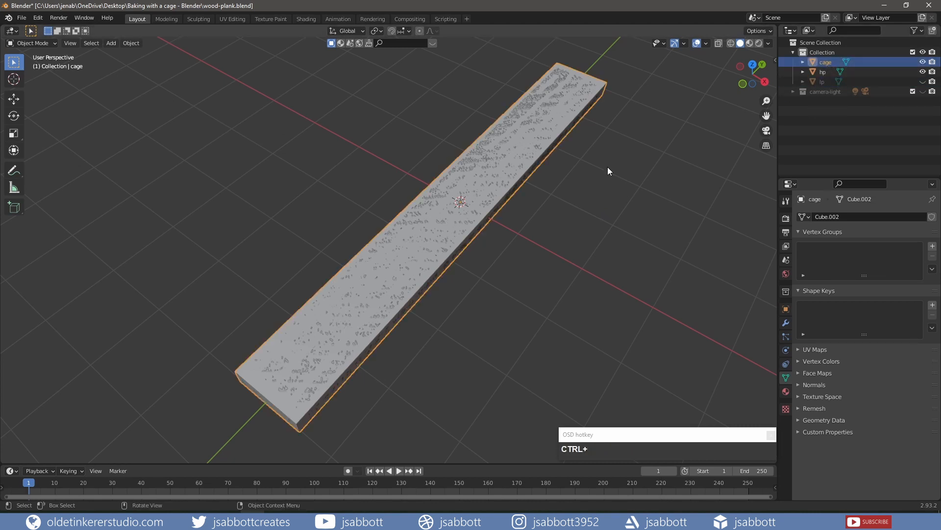
pyautogui.press('Tab')
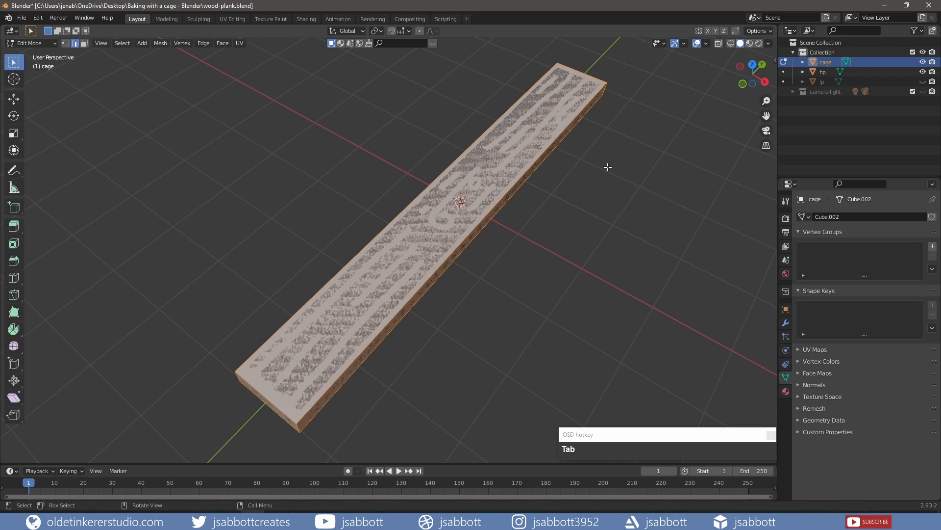
pyautogui.moveTo(569, 187)
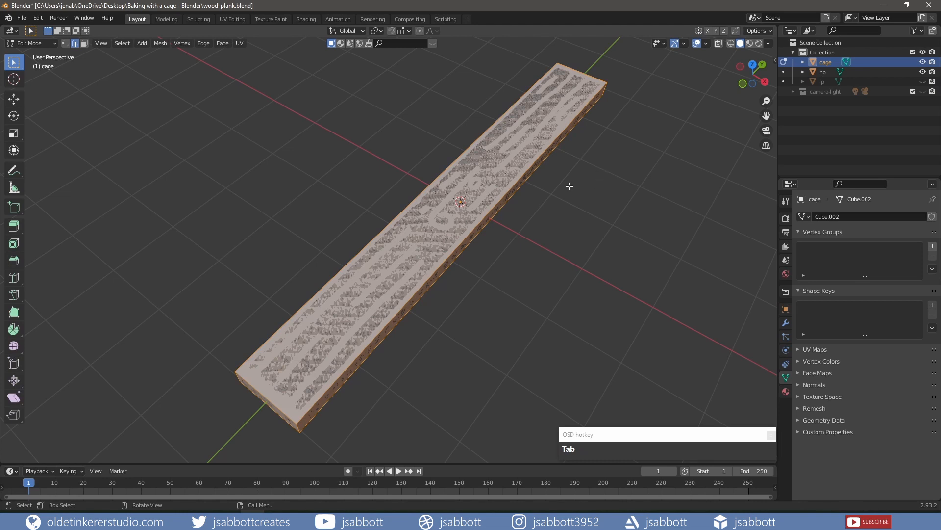
pyautogui.moveTo(535, 190)
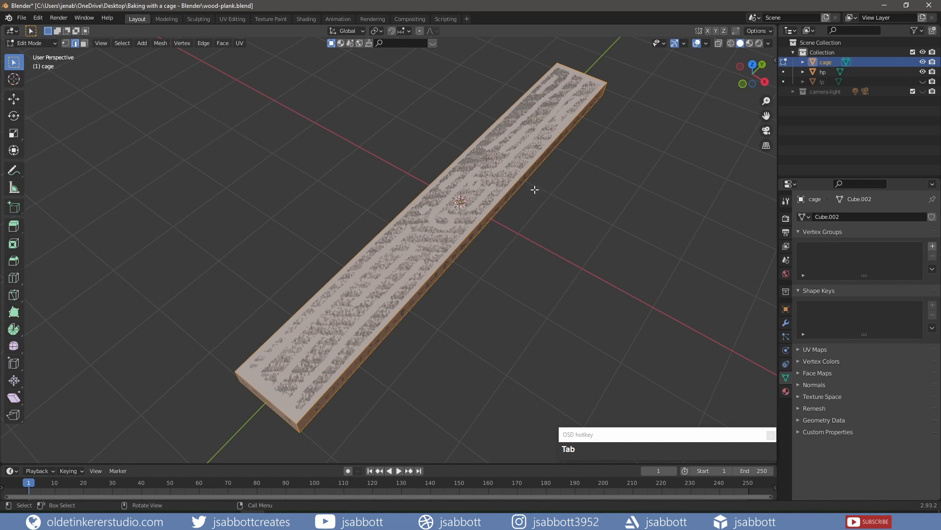
pyautogui.press('alt')
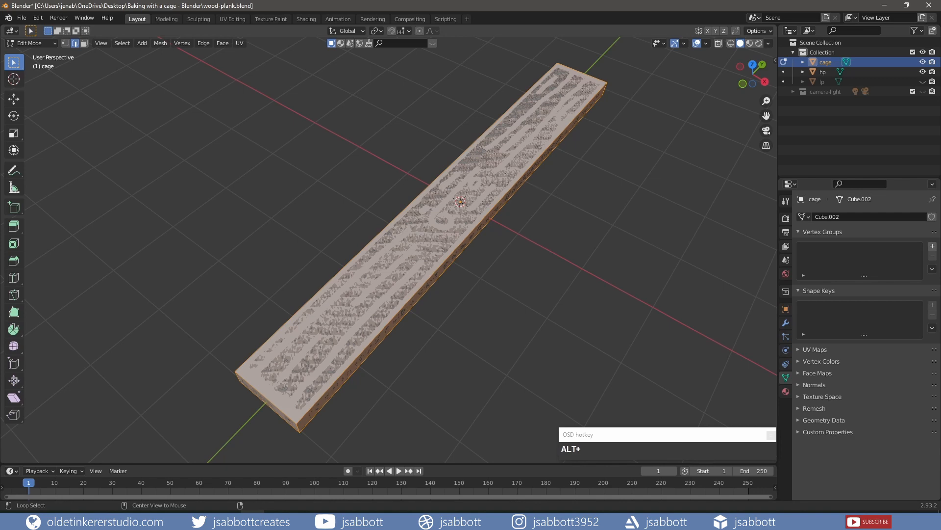
pyautogui.press('alt+s')
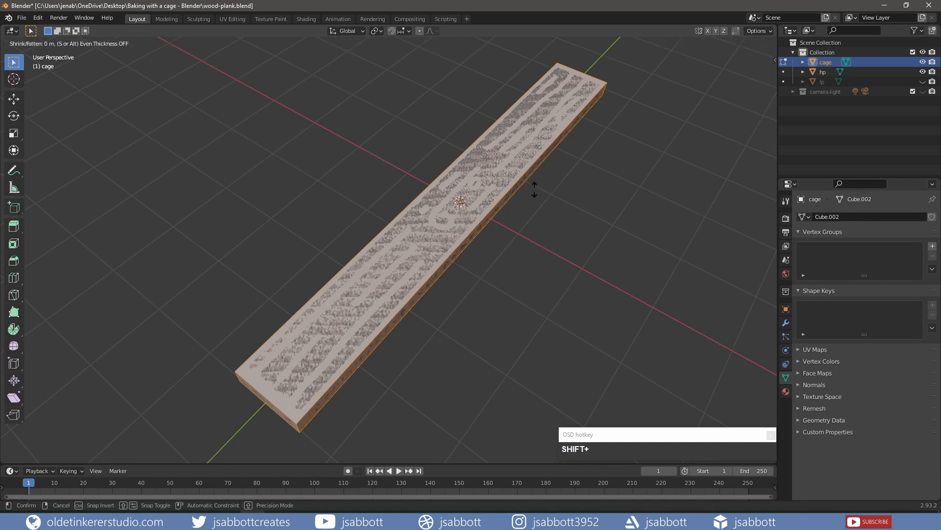
pyautogui.moveTo(535, 189)
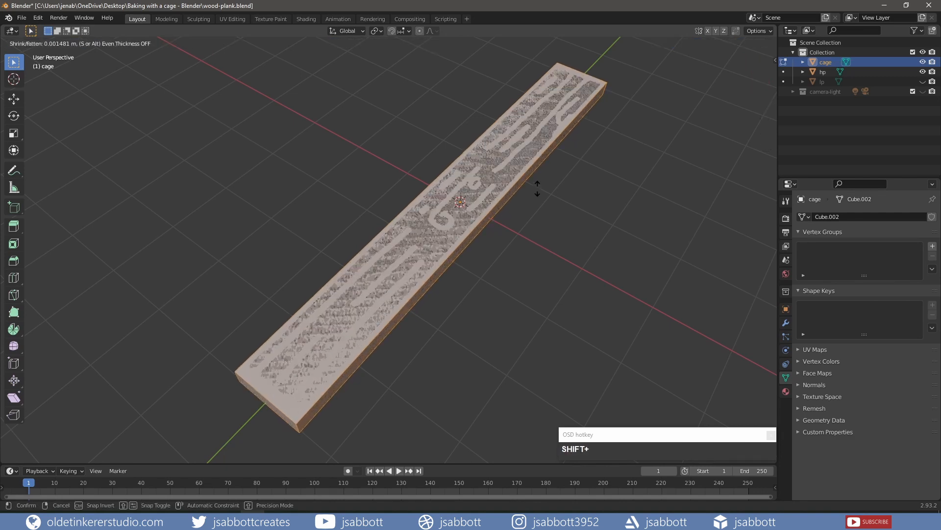
pyautogui.moveTo(537, 186)
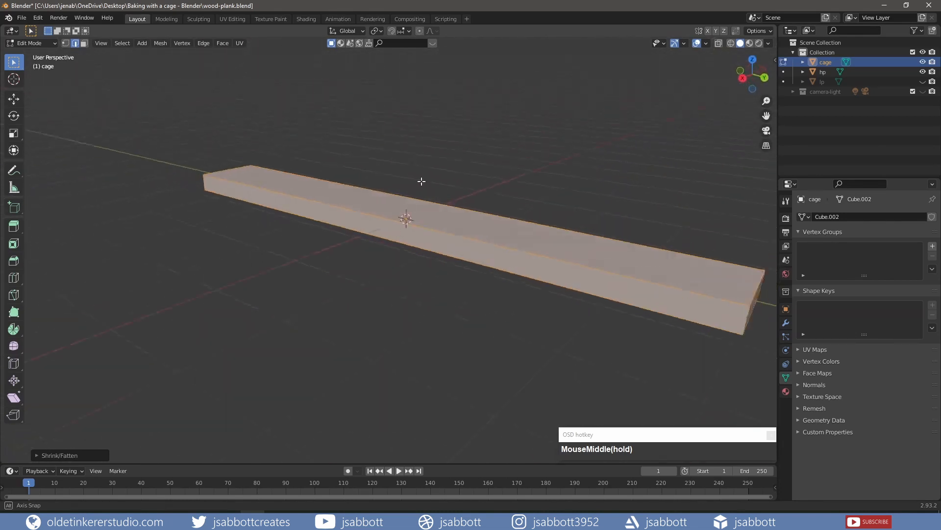
pyautogui.press('Tab')
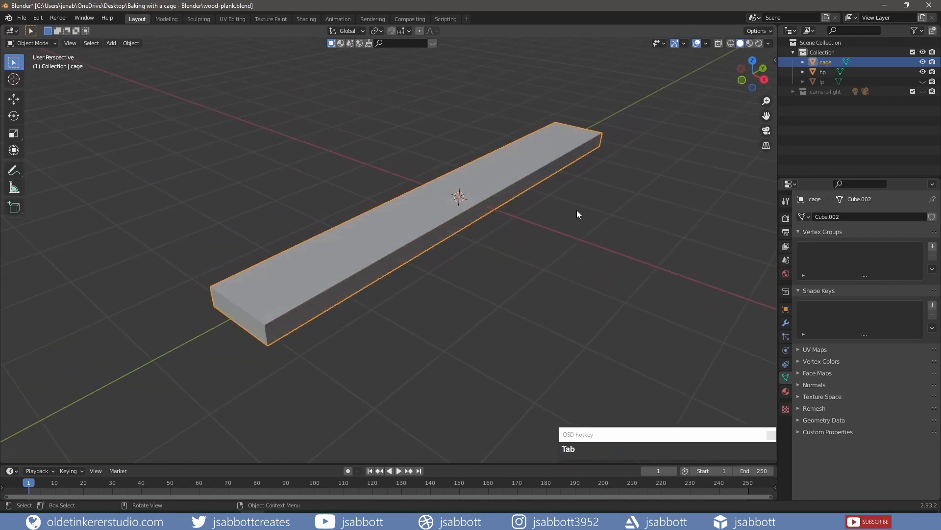
# Hide the low-poly and high-poly planks so only the cage shows in the viewports.
pyautogui.click(924, 81)
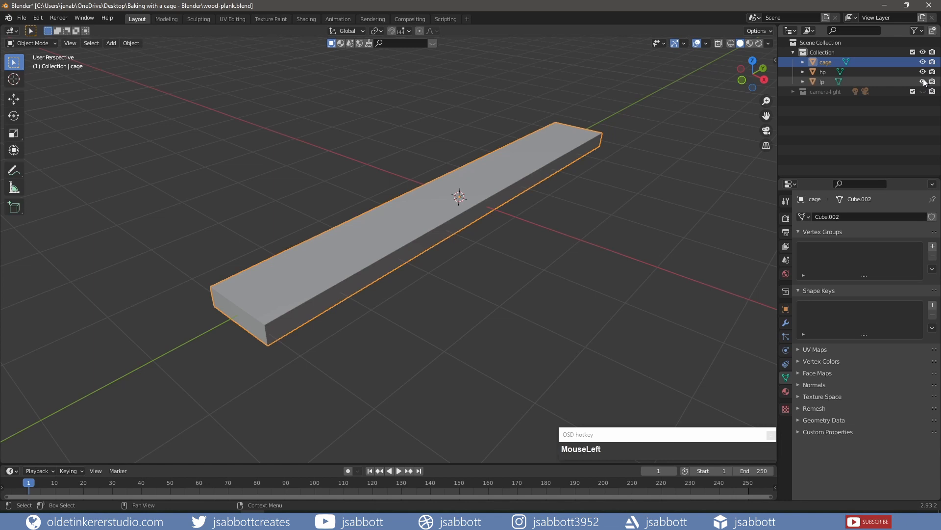
pyautogui.click(922, 72)
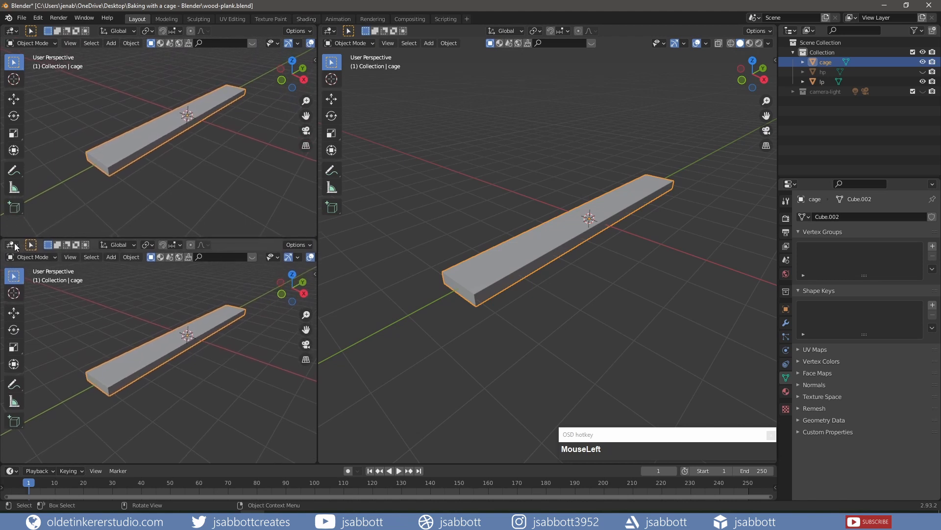
# Turn the left areas into a Shader Editor and an Image Editor.
pyautogui.click(11, 244)
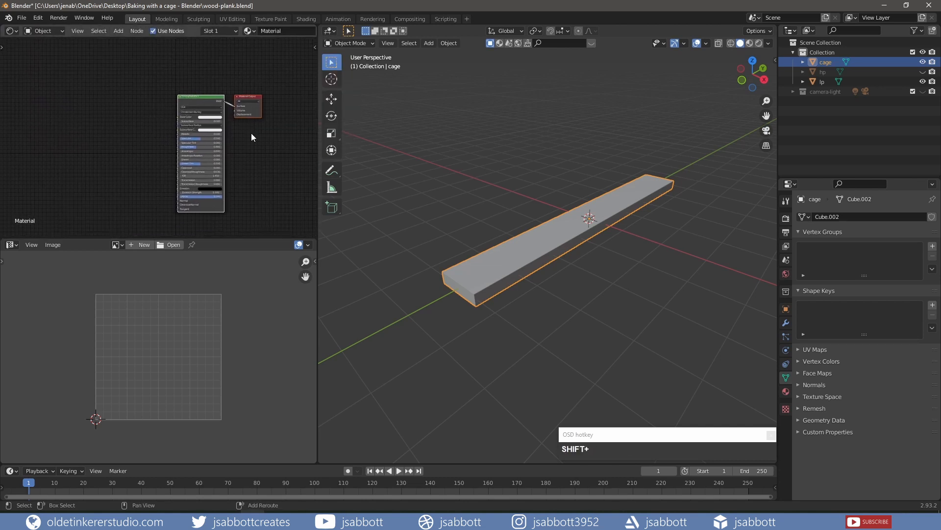
pyautogui.scroll(3)
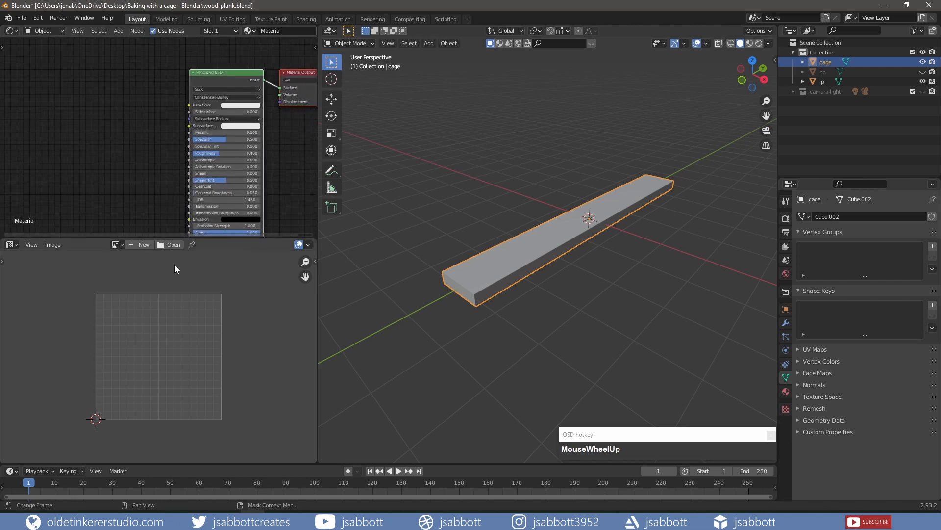
pyautogui.moveTo(149, 249)
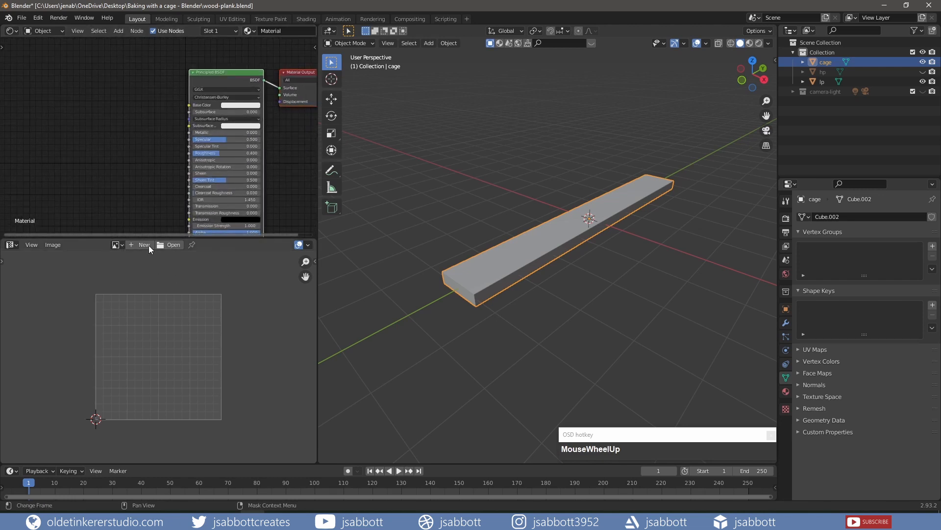
# Create a new black 1024×1024 image named wood-plank-normal in the Image Editor.
pyautogui.click(142, 246)
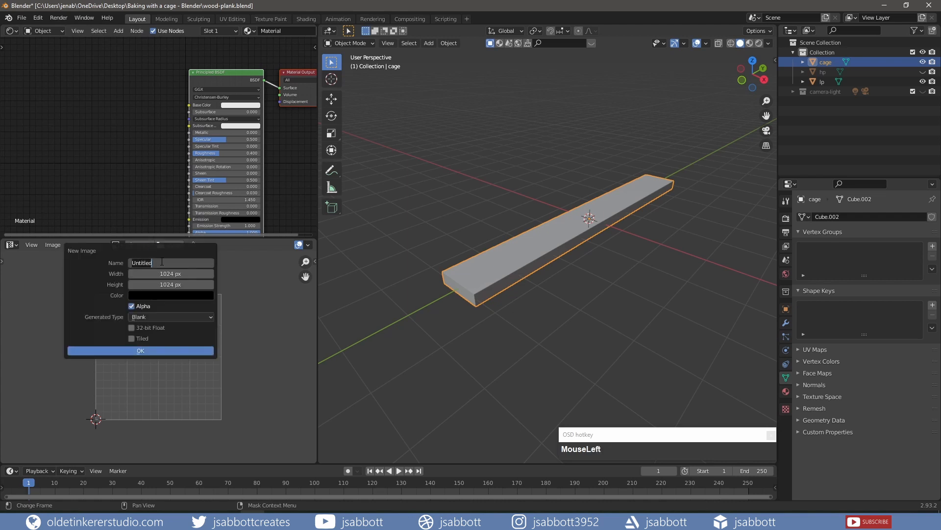
pyautogui.write('woodn')
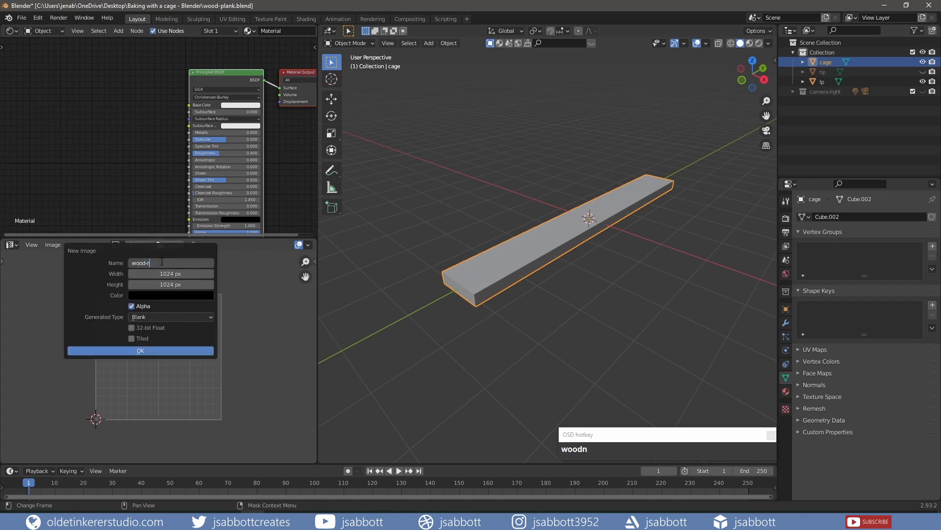
pyautogui.write('plank-normal')
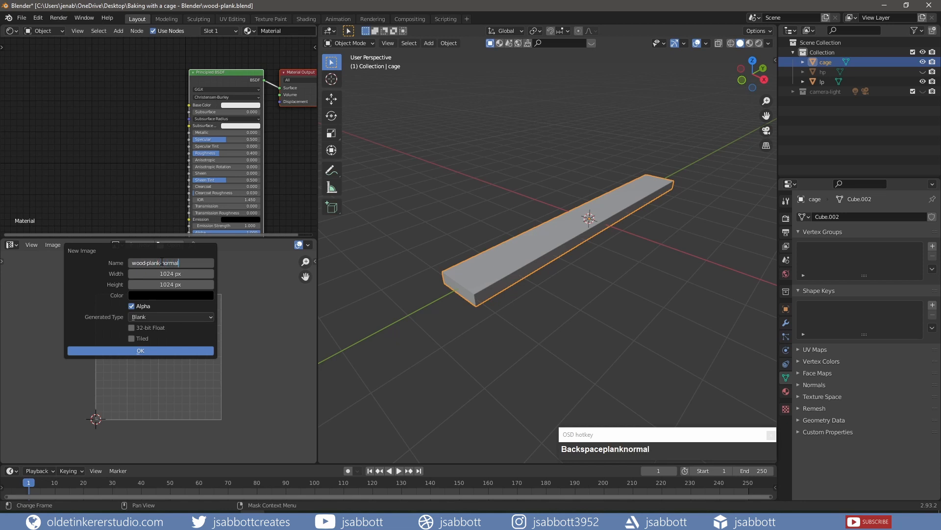
pyautogui.click(140, 350)
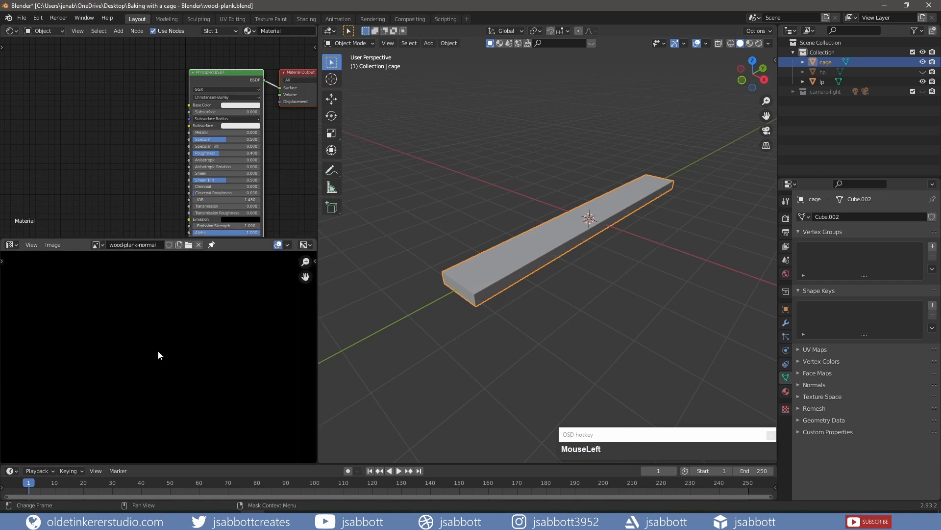
# Focus the cage material's node editor and bring up the Add node menu.
pyautogui.scroll(-3)
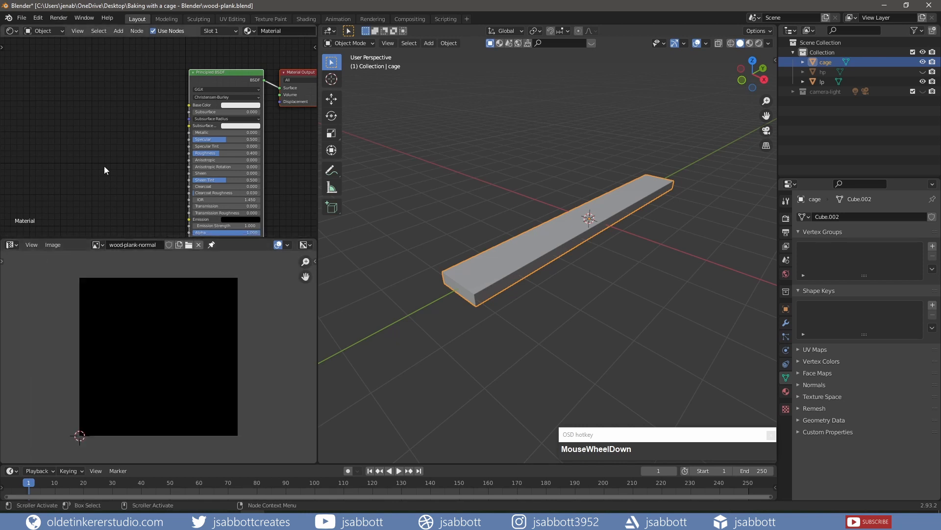
pyautogui.click(66, 162)
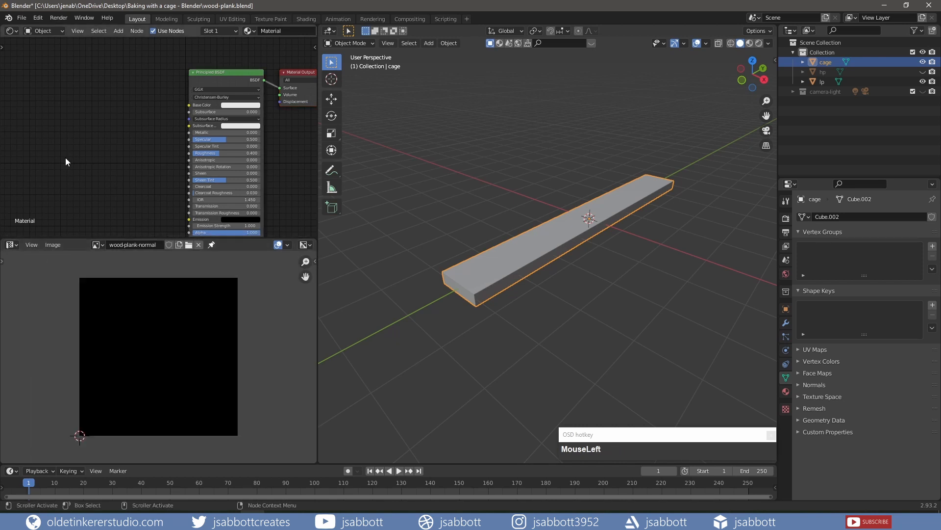
pyautogui.press('shift+a')
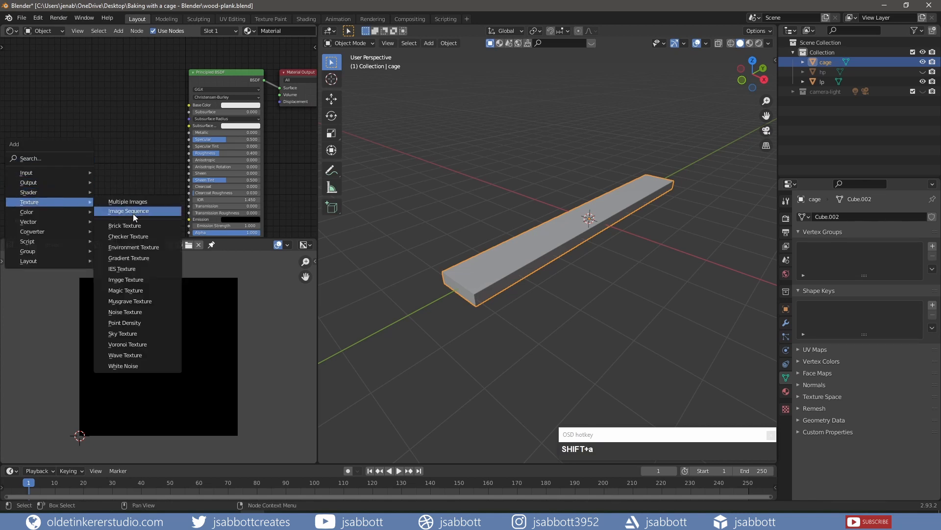
pyautogui.moveTo(135, 280)
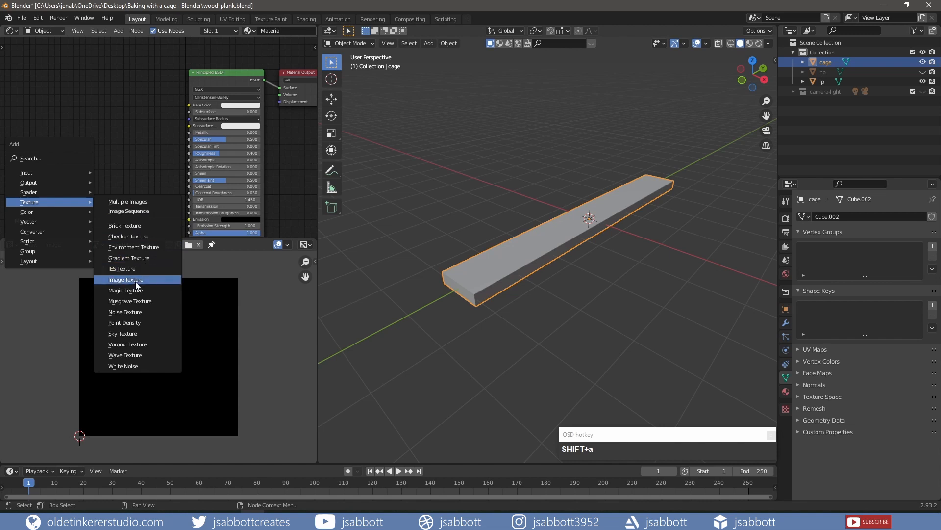
# Add an Image Texture node using wood-plank-normal with its colour space set to Non-Color.
pyautogui.click(126, 280)
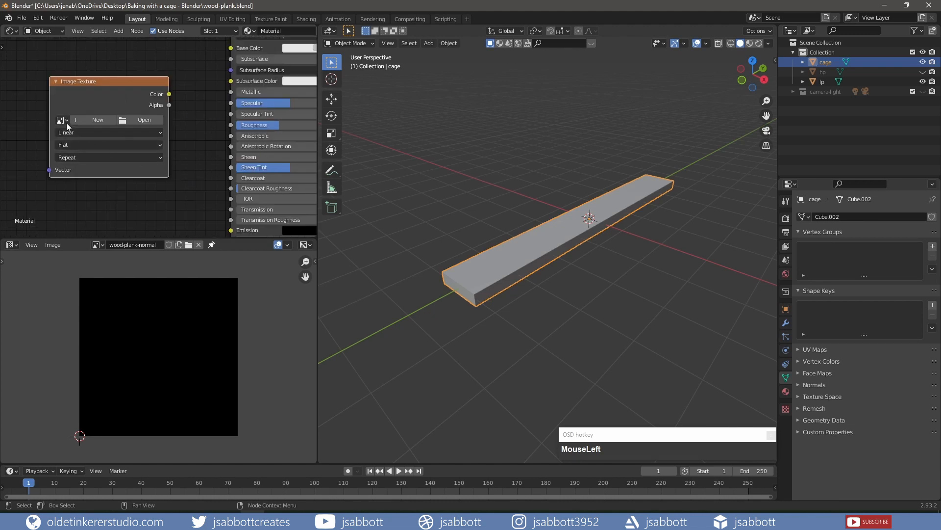
pyautogui.click(60, 120)
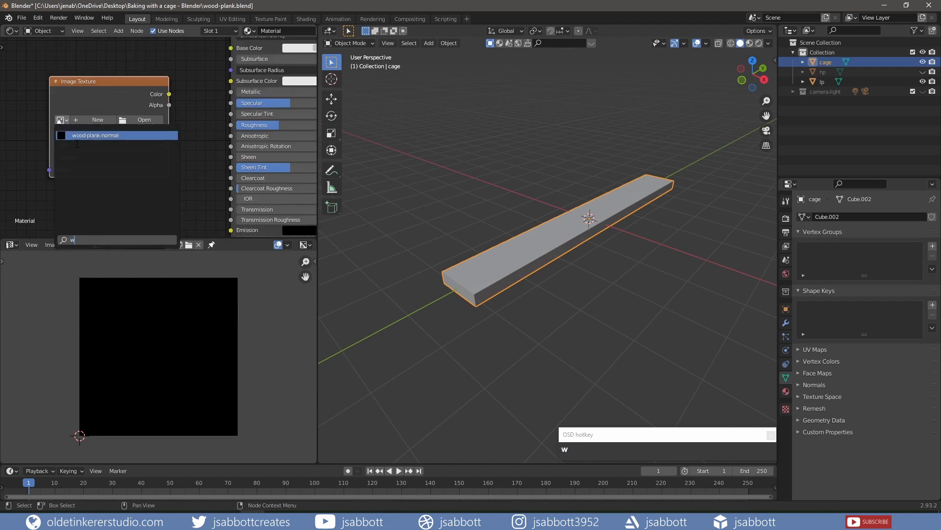
pyautogui.click(118, 134)
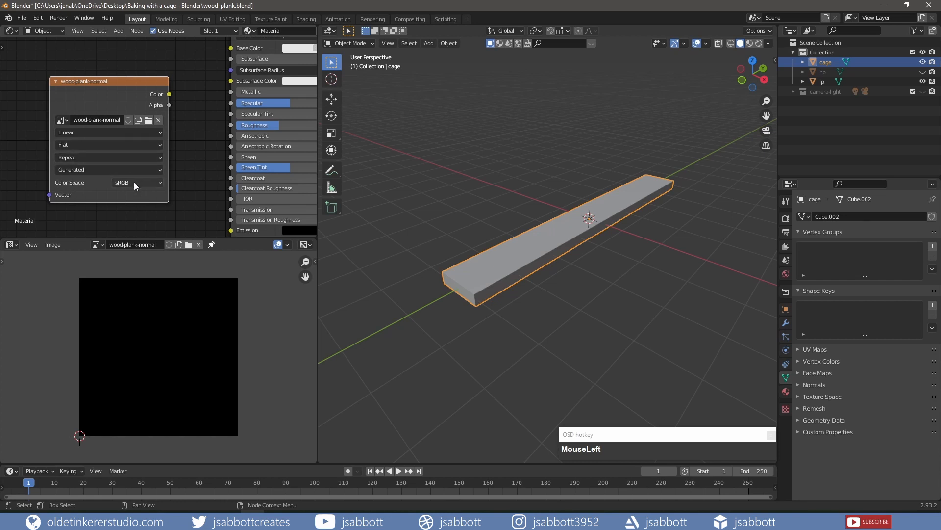
pyautogui.click(136, 183)
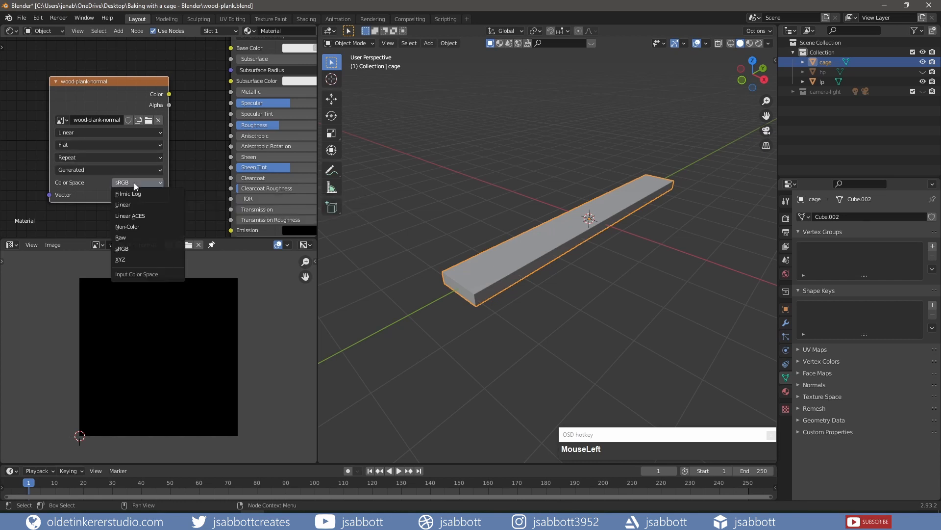
pyautogui.click(127, 227)
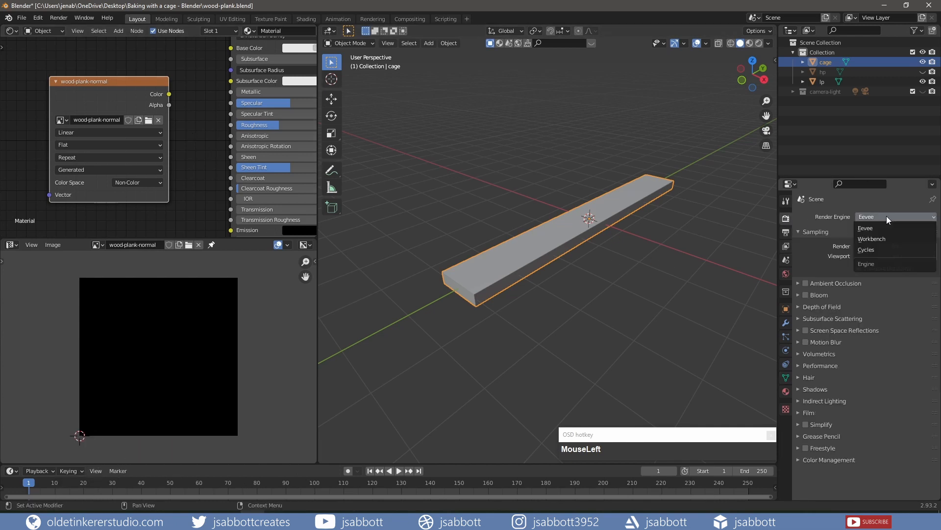
# Set the render engine to Cycles with GPU Compute and save as wood-plank-TUT.blend.
pyautogui.click(866, 249)
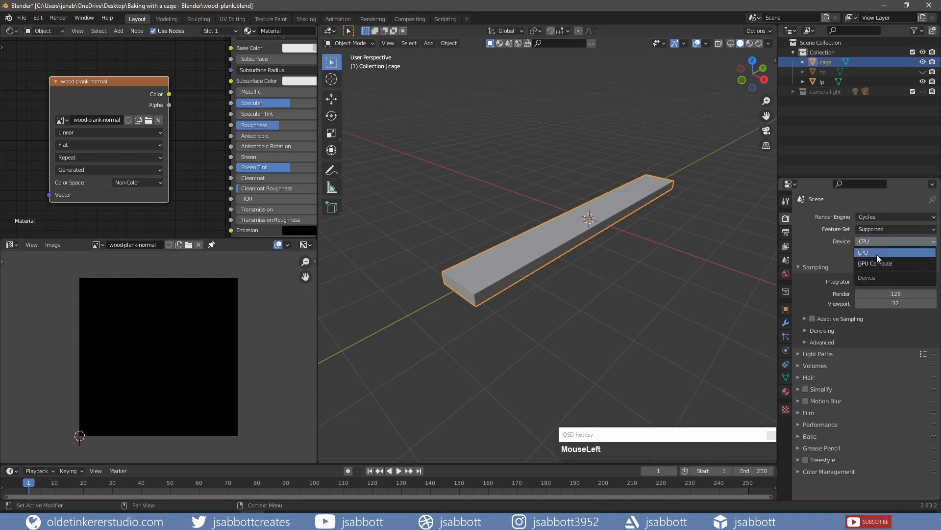
pyautogui.click(876, 263)
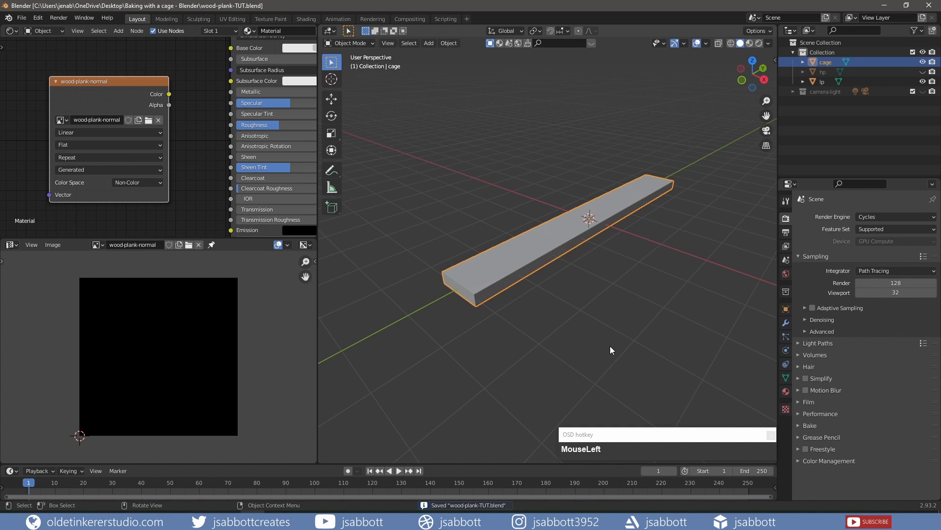
pyautogui.click(923, 71)
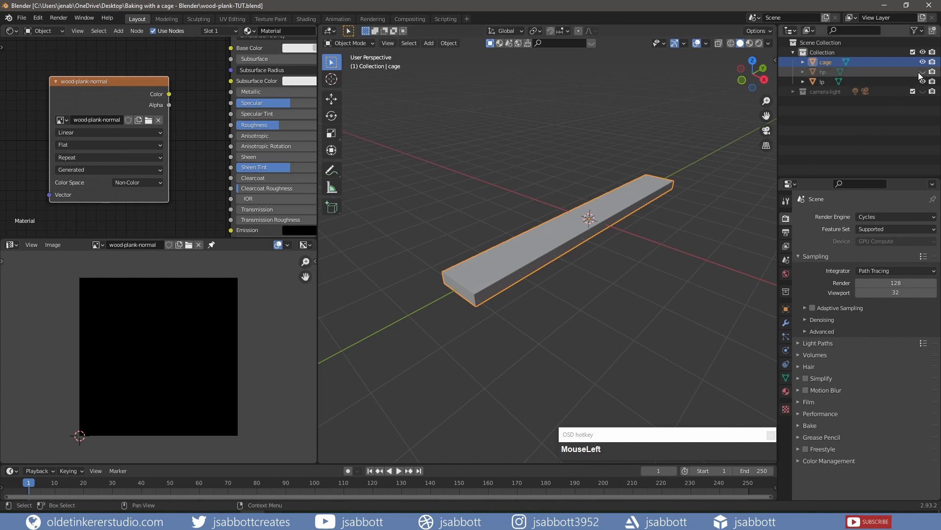
# Show the high-poly plank and set the bake type to Normal in Render Properties.
pyautogui.click(823, 71)
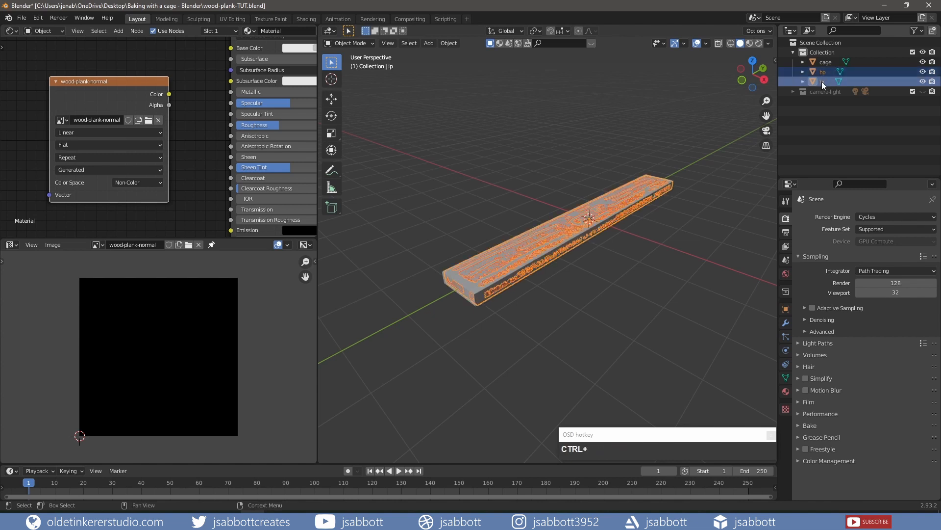
pyautogui.click(822, 82)
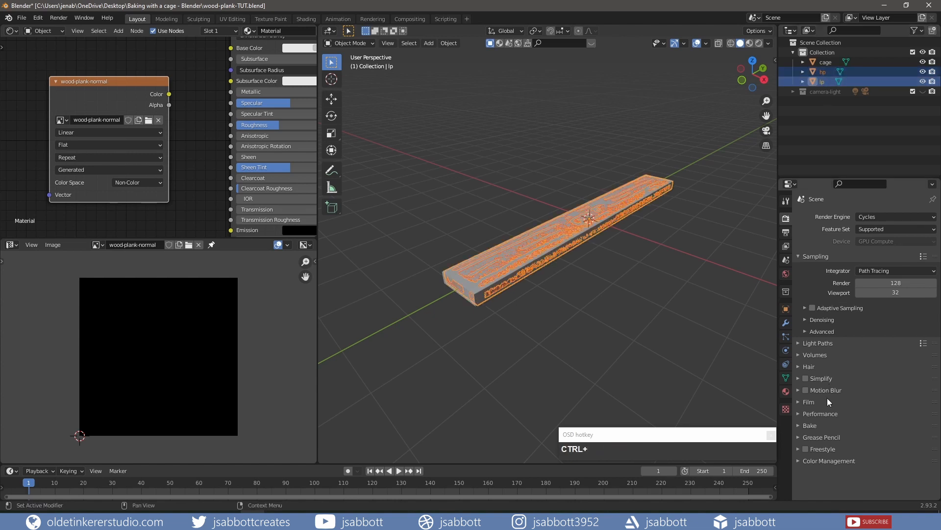
pyautogui.scroll(-3)
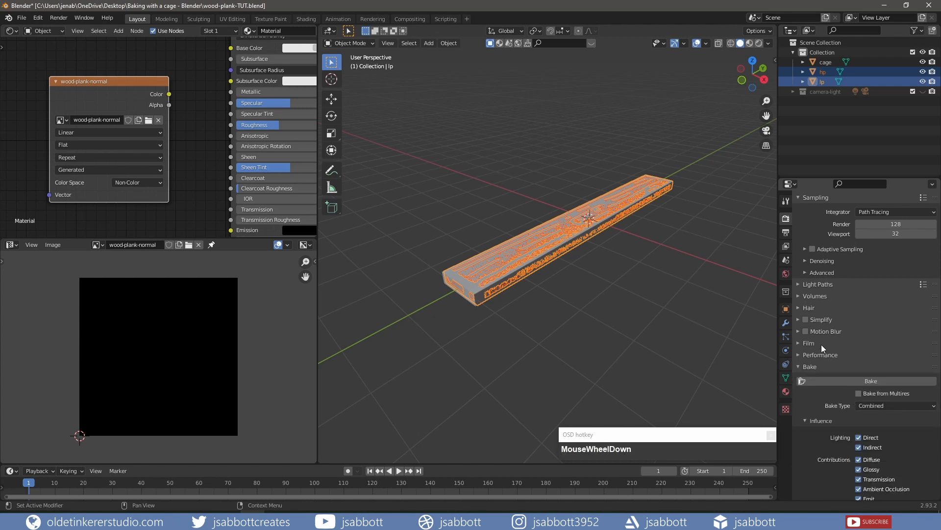
pyautogui.scroll(-3)
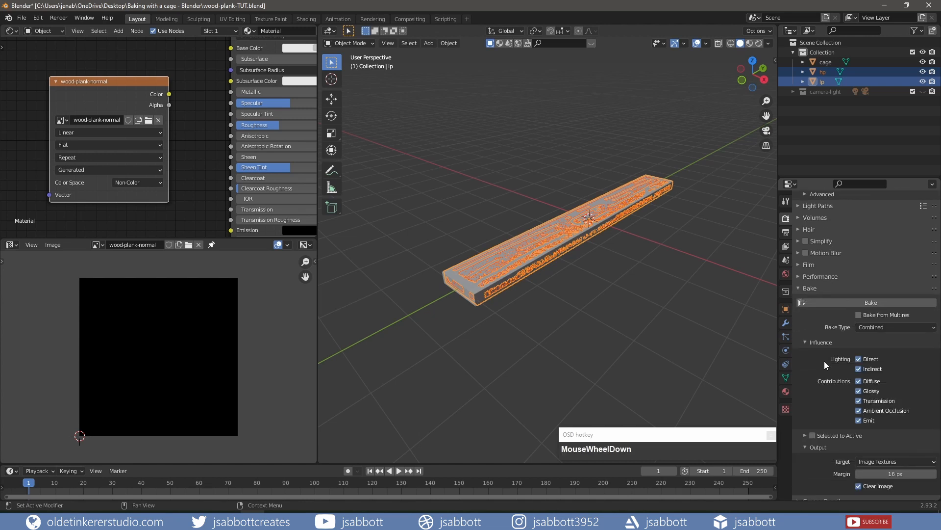
pyautogui.click(894, 327)
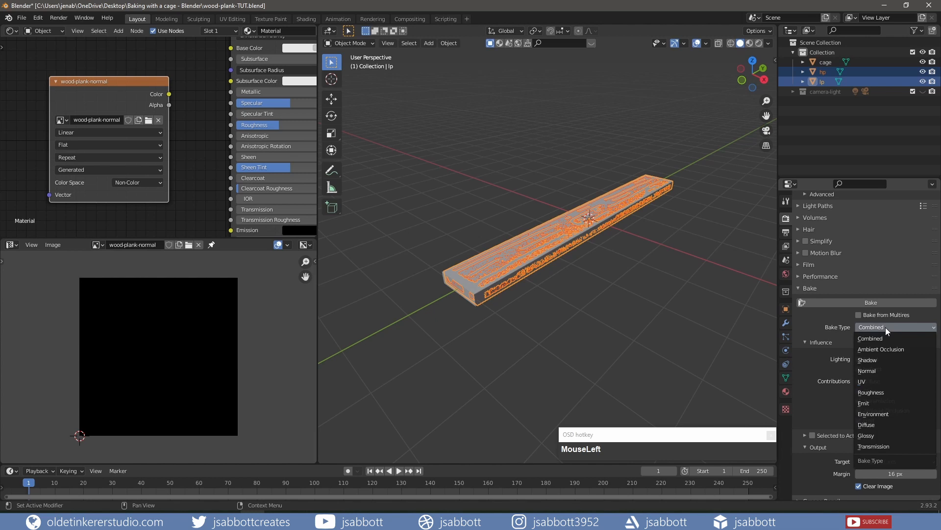
pyautogui.moveTo(873, 414)
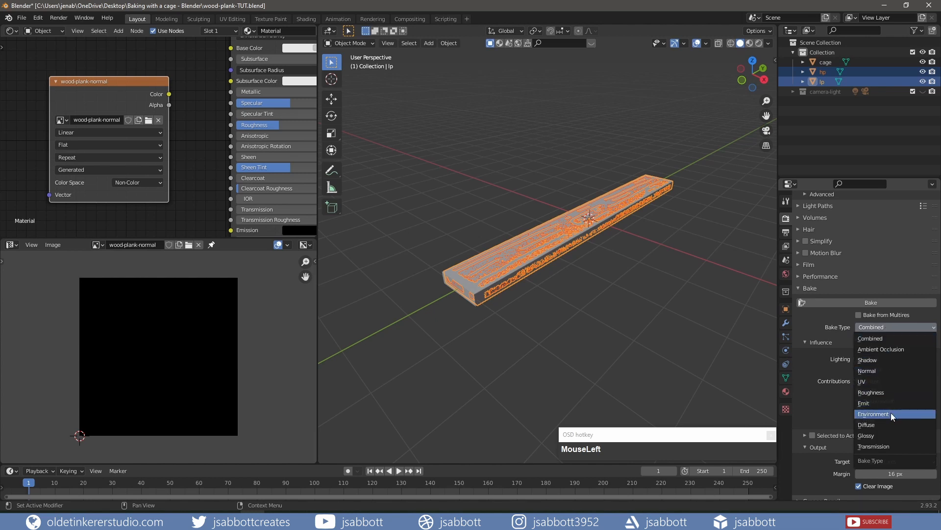
pyautogui.click(865, 371)
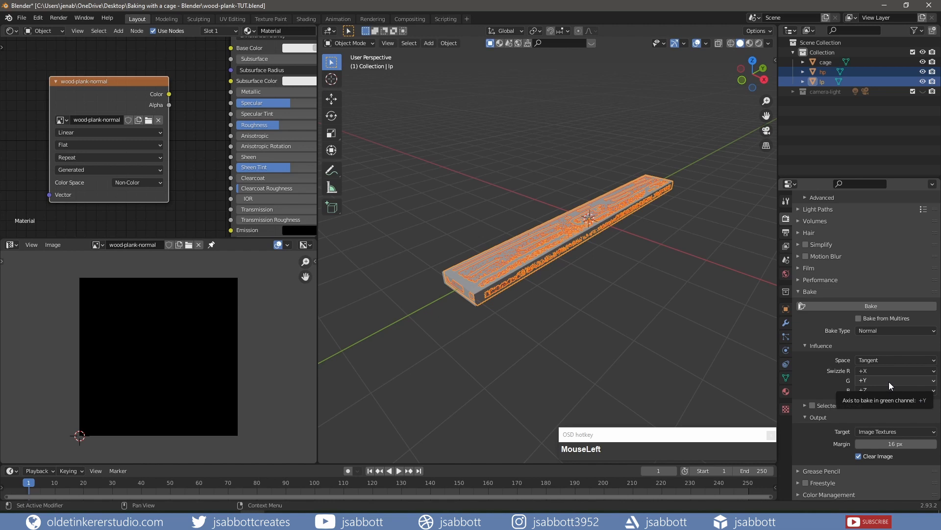
pyautogui.moveTo(812, 405)
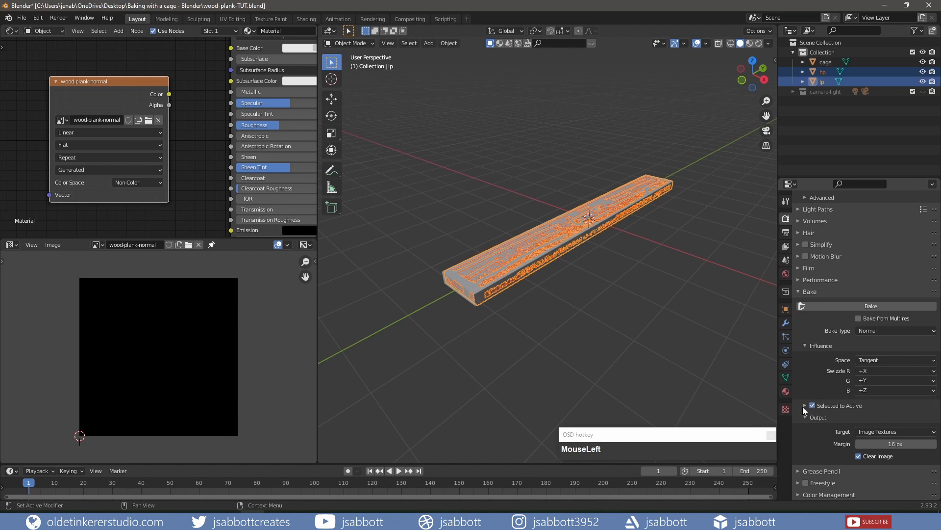
# Enable Cage baking with the 'cage' object assigned and make the low-poly plank active.
pyautogui.scroll(-3)
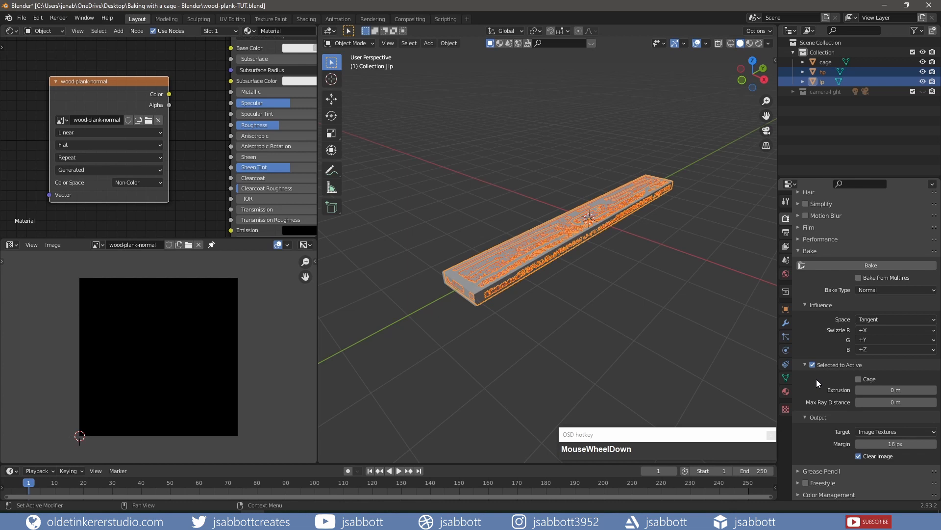
pyautogui.click(859, 378)
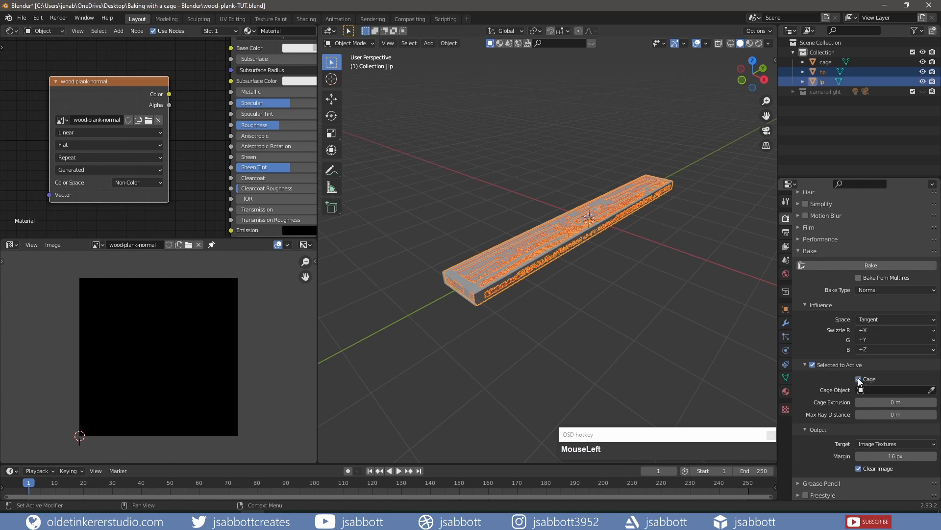
pyautogui.click(894, 389)
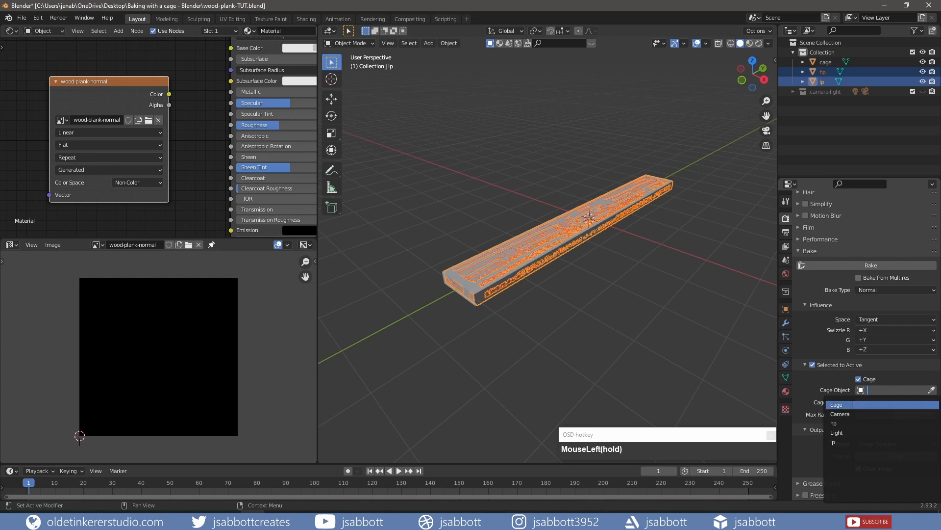
pyautogui.click(837, 404)
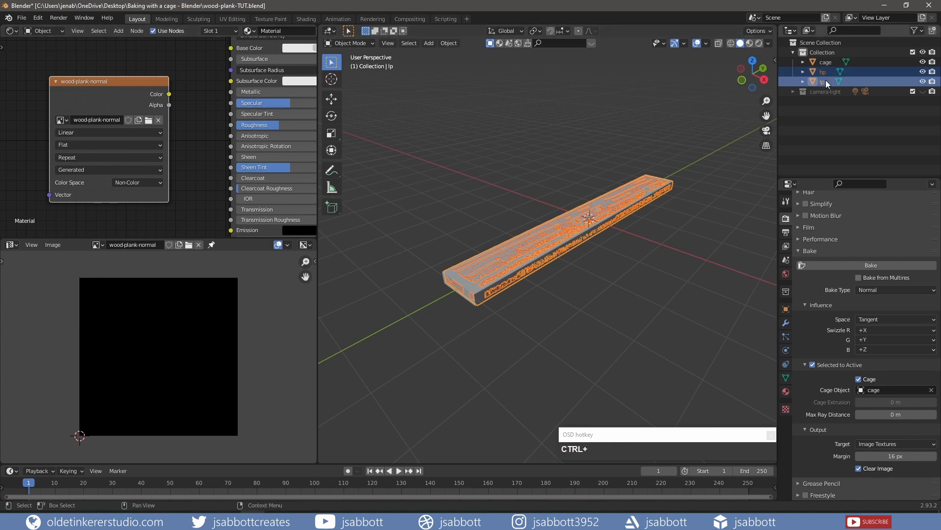
pyautogui.click(821, 71)
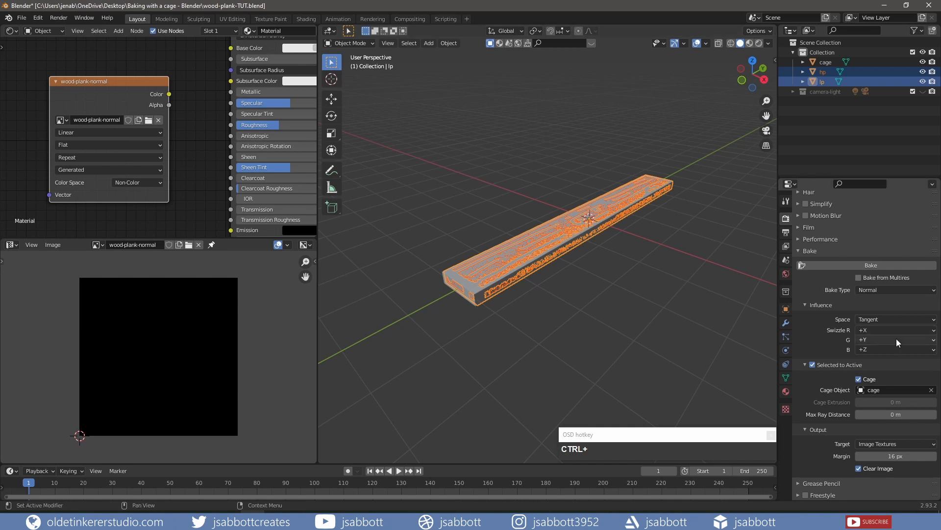
pyautogui.moveTo(870, 265)
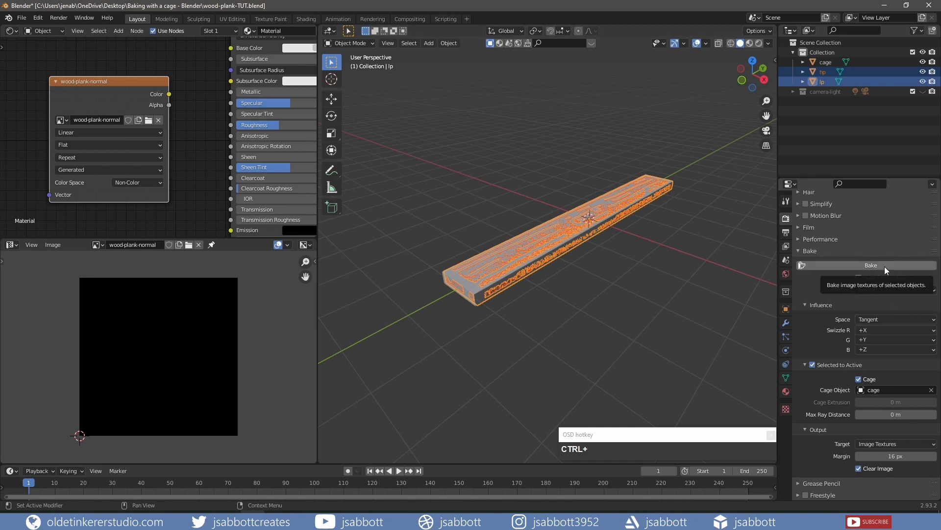
# Bake the high-poly detail into the wood-plank-normal image and save the blend file.
pyautogui.click(870, 265)
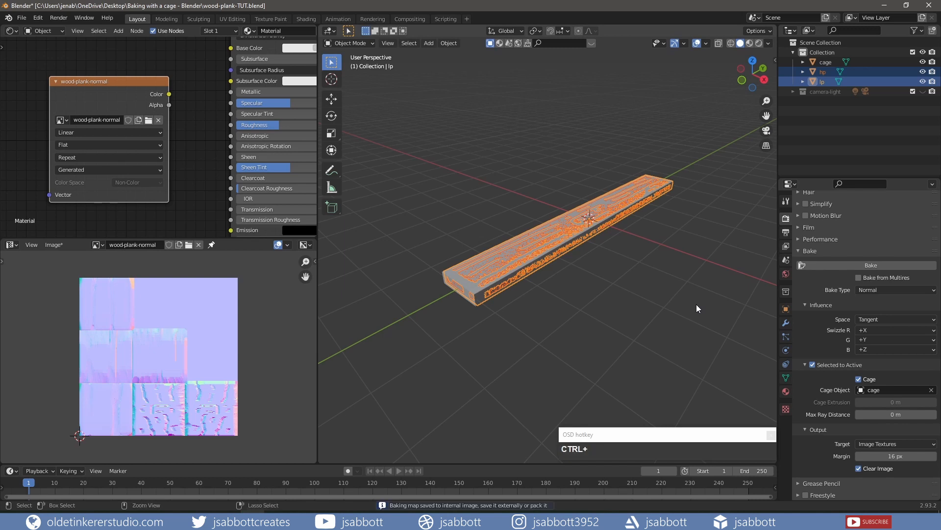
pyautogui.press('ctrl+s')
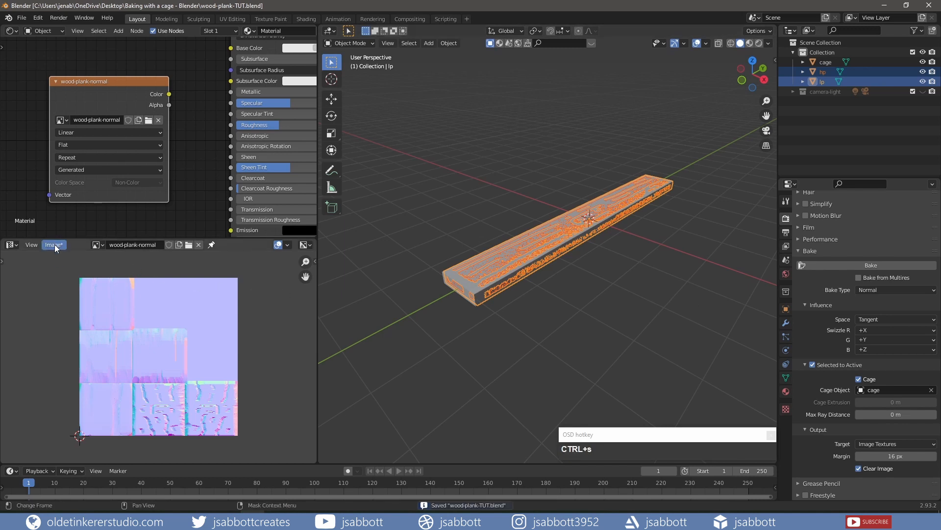
pyautogui.click(53, 244)
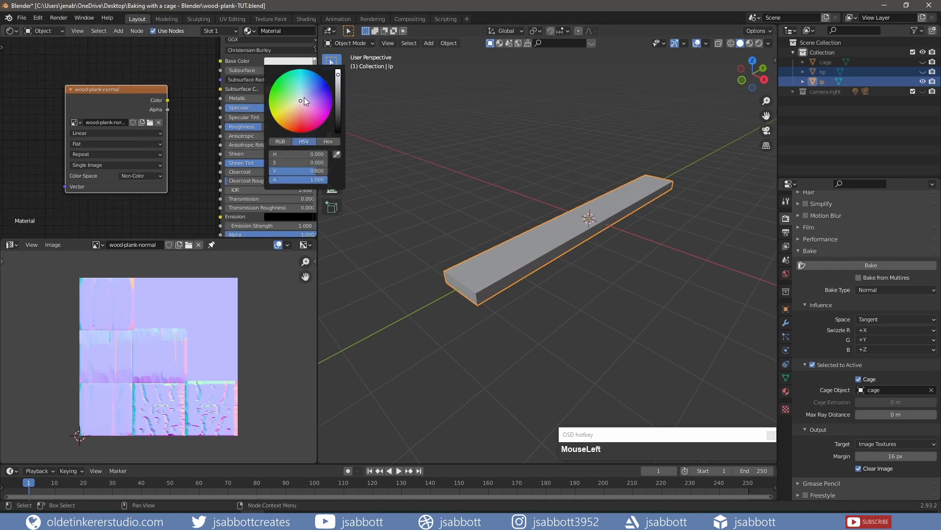
# Pick a brown wood base colour on the Principled BSDF for the low-poly plank.
pyautogui.moveTo(303, 100); pyautogui.dragTo(294, 123)
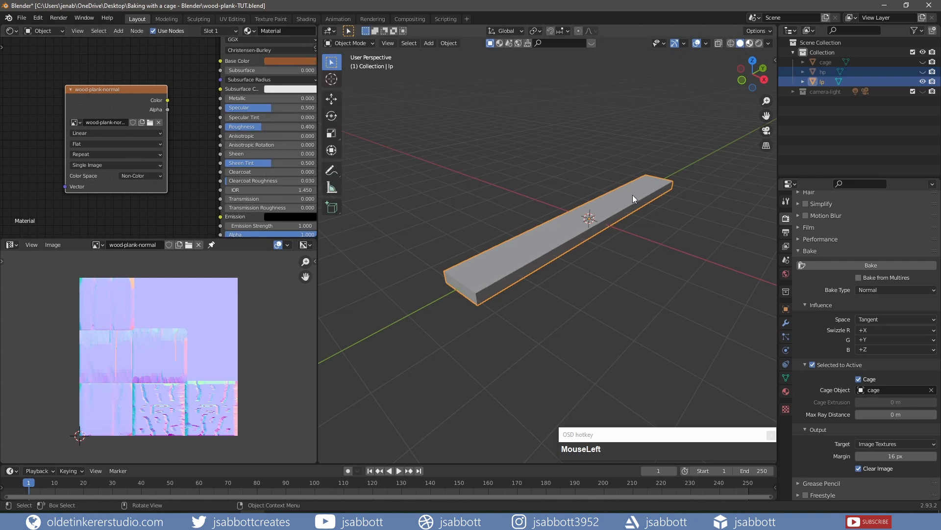
pyautogui.scroll(3)
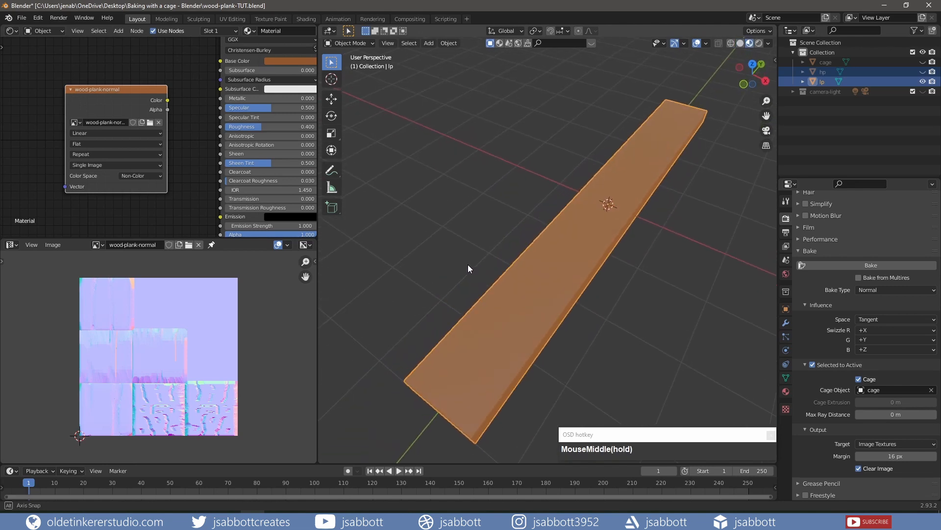
pyautogui.press('shift+a')
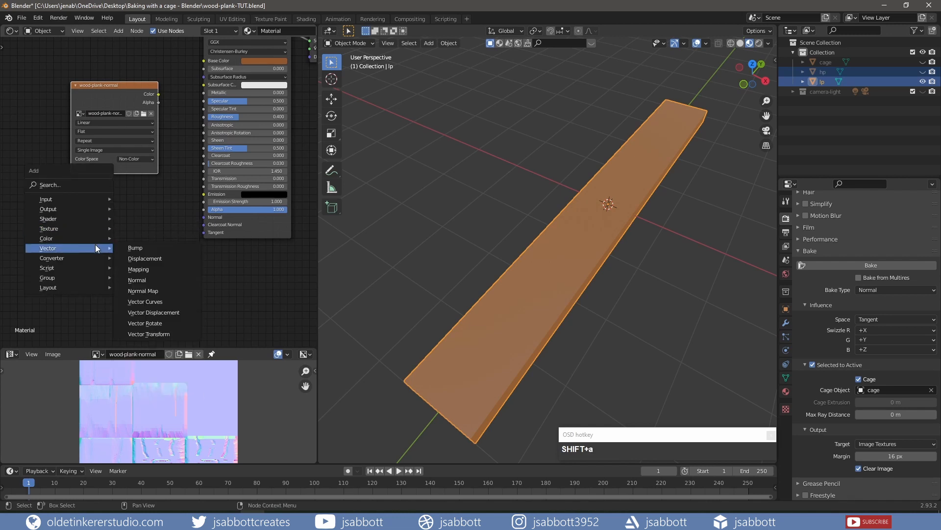
# Add a Normal Map node feeding the baked image into the BSDF Normal input.
pyautogui.click(143, 290)
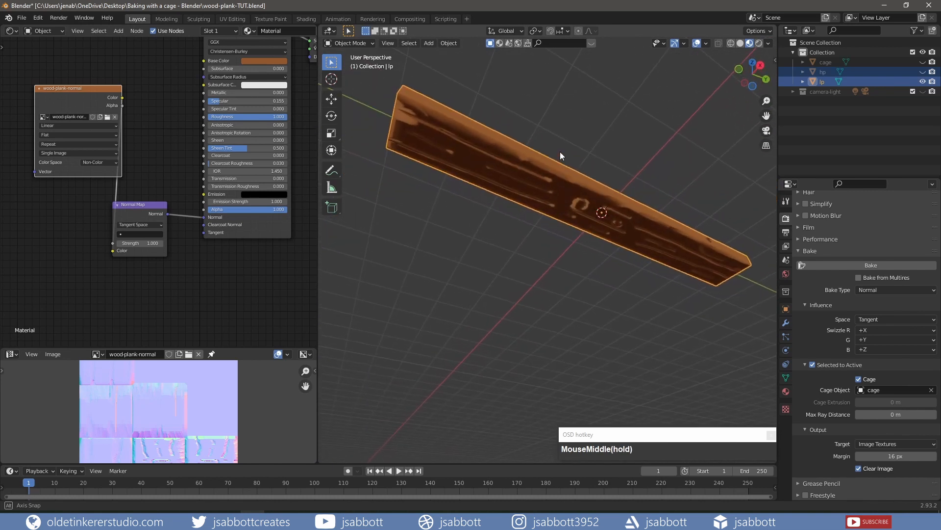
pyautogui.scroll(3)
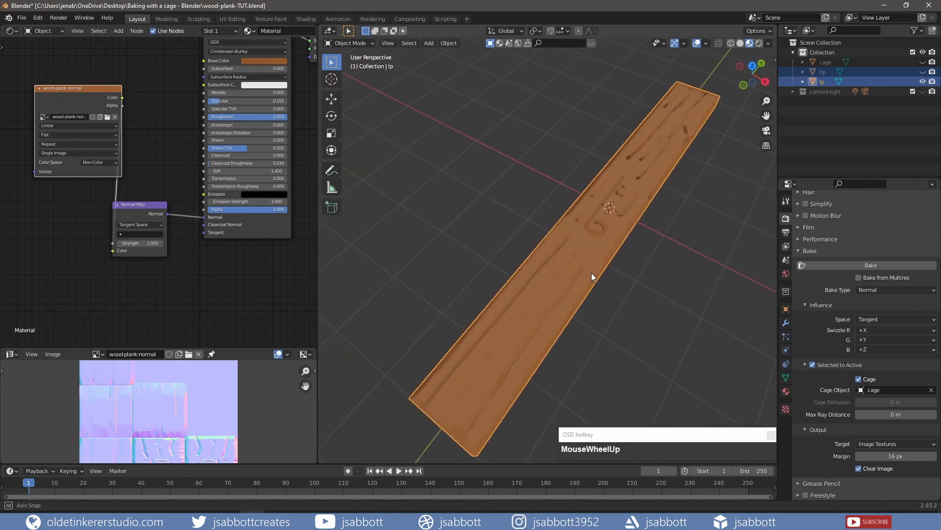